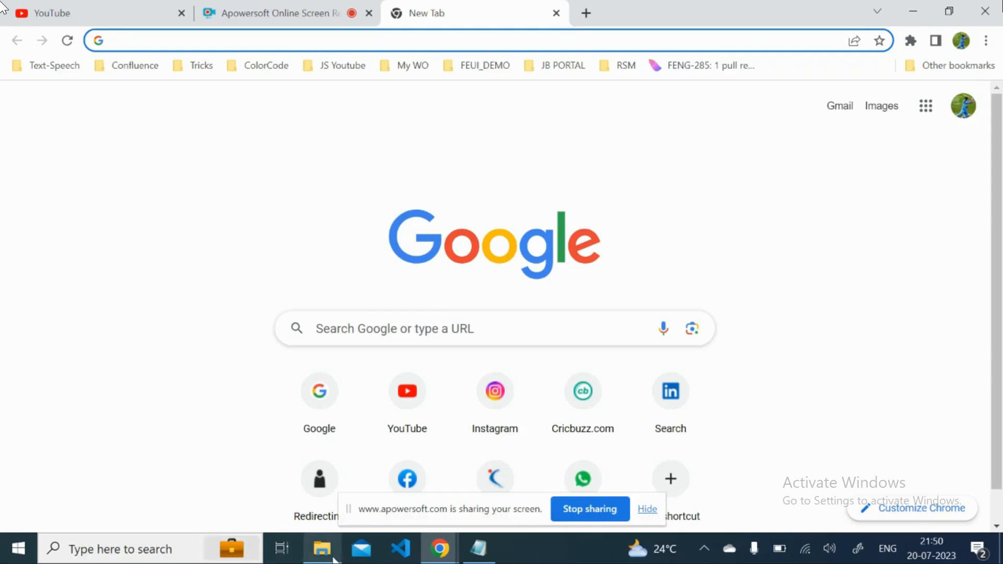
Open internet-bill-format from Documents in Edge's PDF viewer.
{"action": "left_click", "coordinate": [322, 554]}
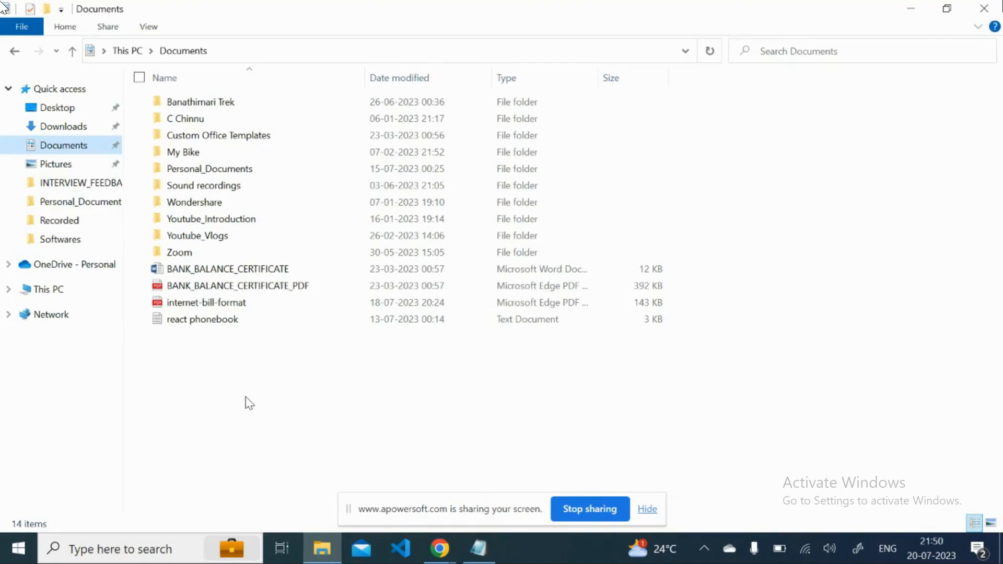
{"action": "left_click", "coordinate": [206, 302]}
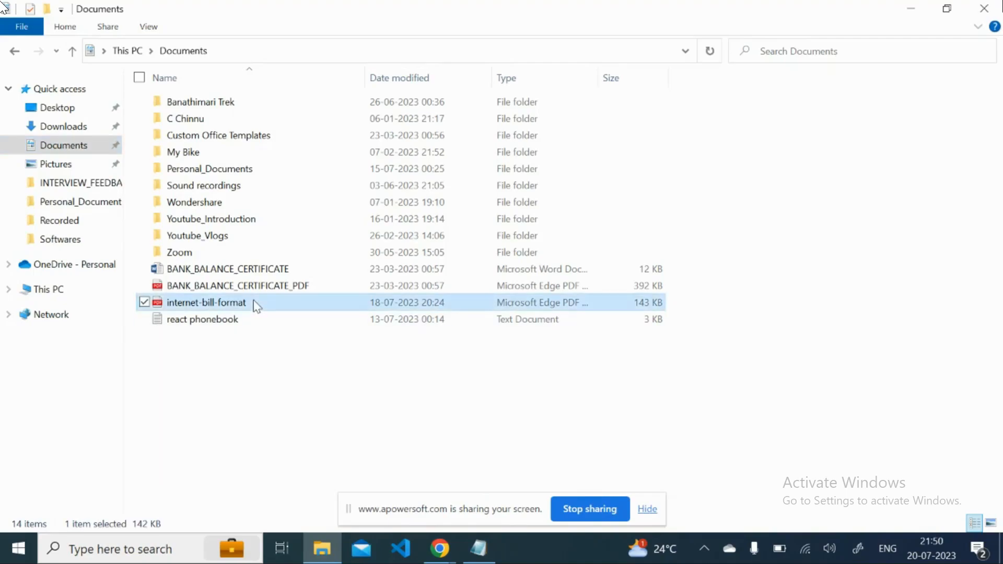
{"action": "double_click", "coordinate": [206, 302]}
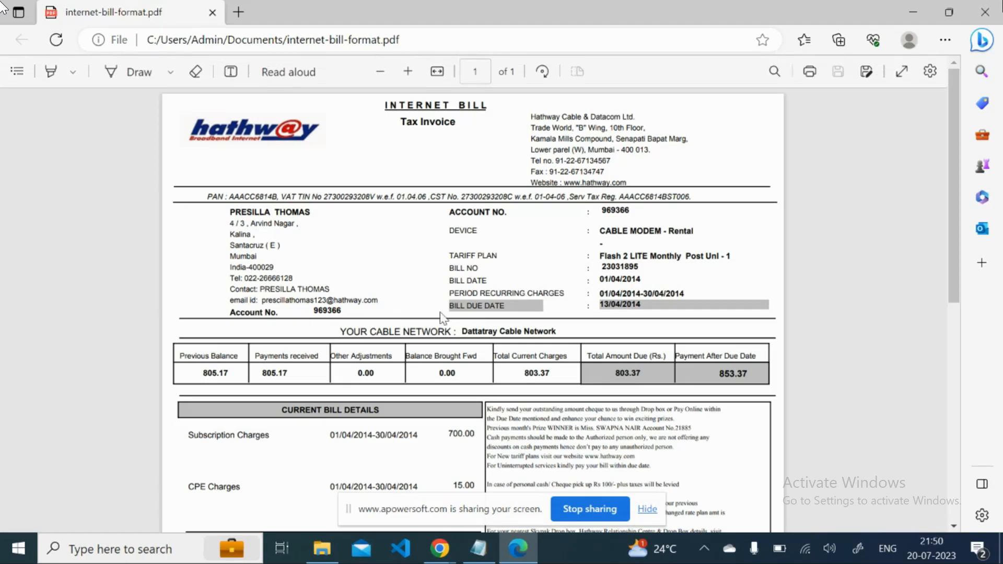
{"action": "mouse_move", "coordinate": [468, 319]}
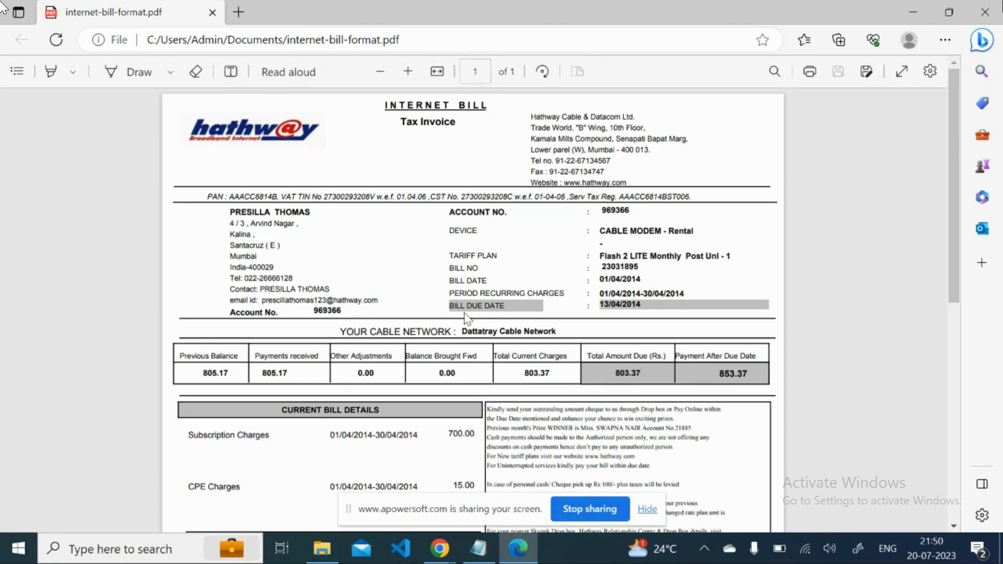
{"action": "mouse_move", "coordinate": [789, 417]}
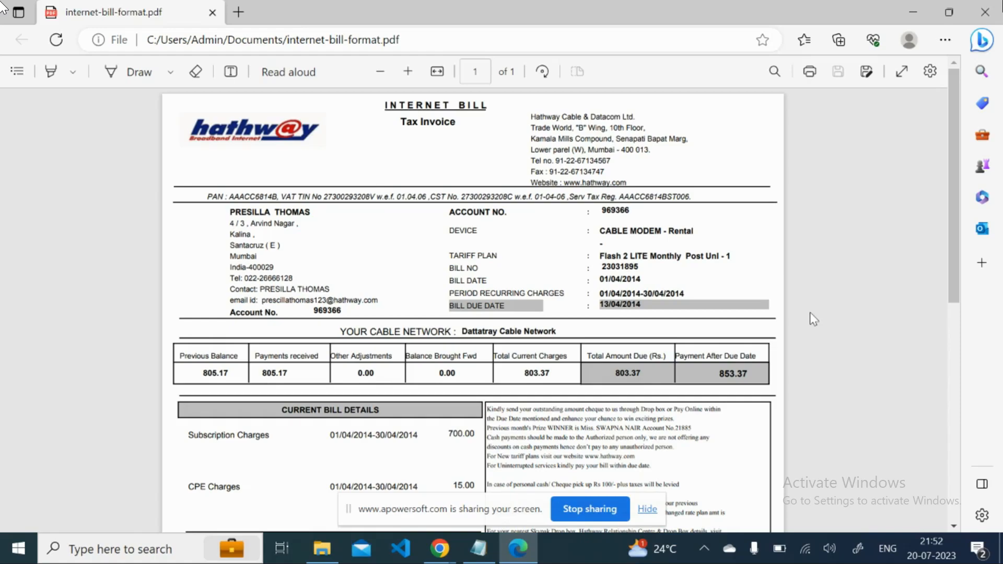
{"action": "mouse_move", "coordinate": [359, 188]}
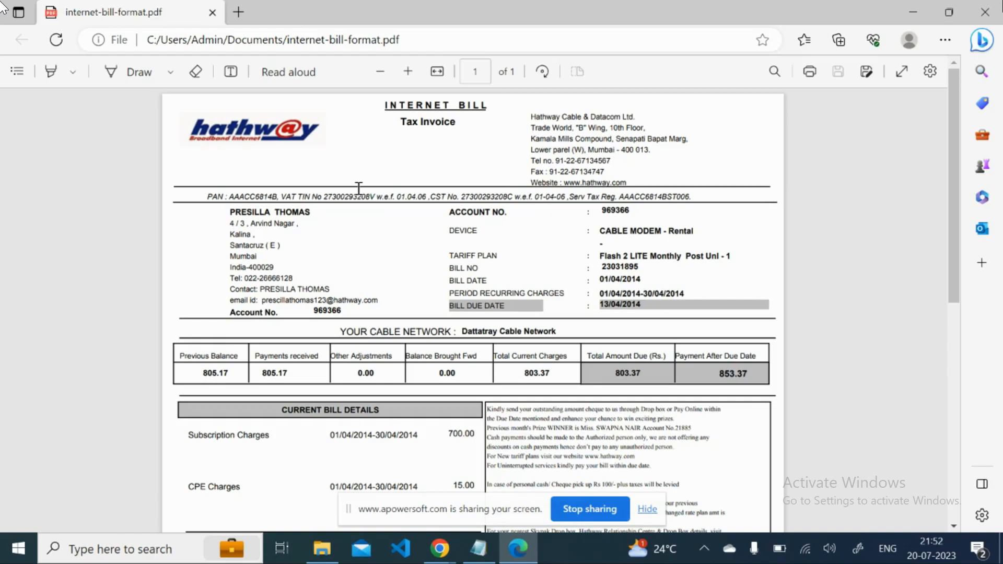
{"action": "mouse_move", "coordinate": [359, 129]}
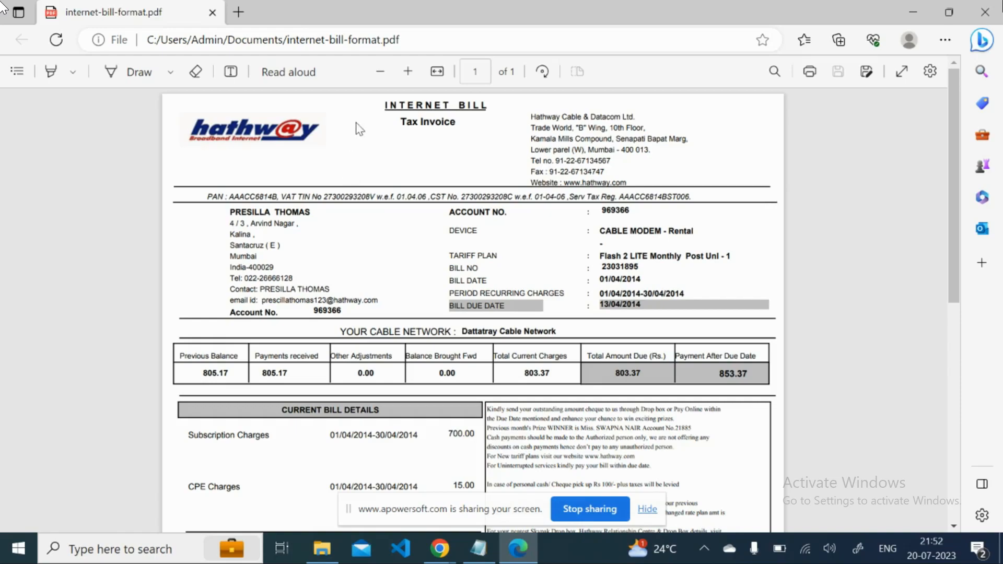
{"action": "mouse_move", "coordinate": [374, 114]}
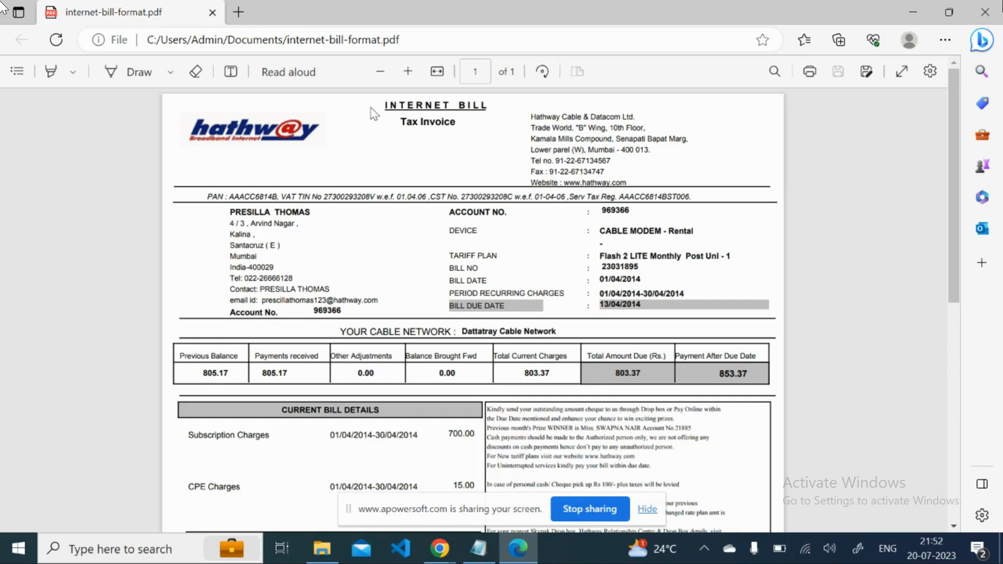
{"action": "mouse_move", "coordinate": [747, 289]}
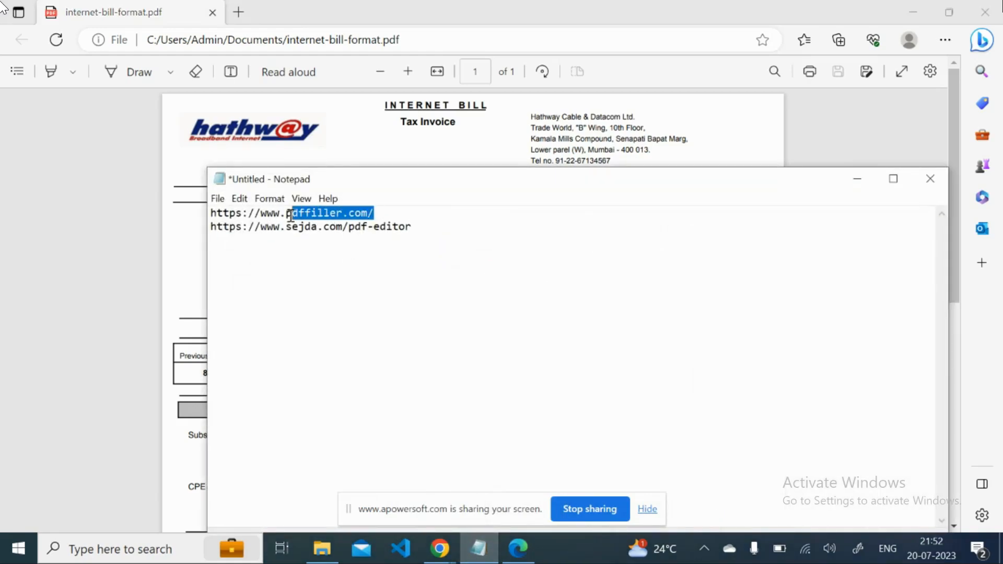
Take the pdfFiller address from Notepad and load pdffiller.com in Chrome.
{"action": "triple_click", "coordinate": [291, 213]}
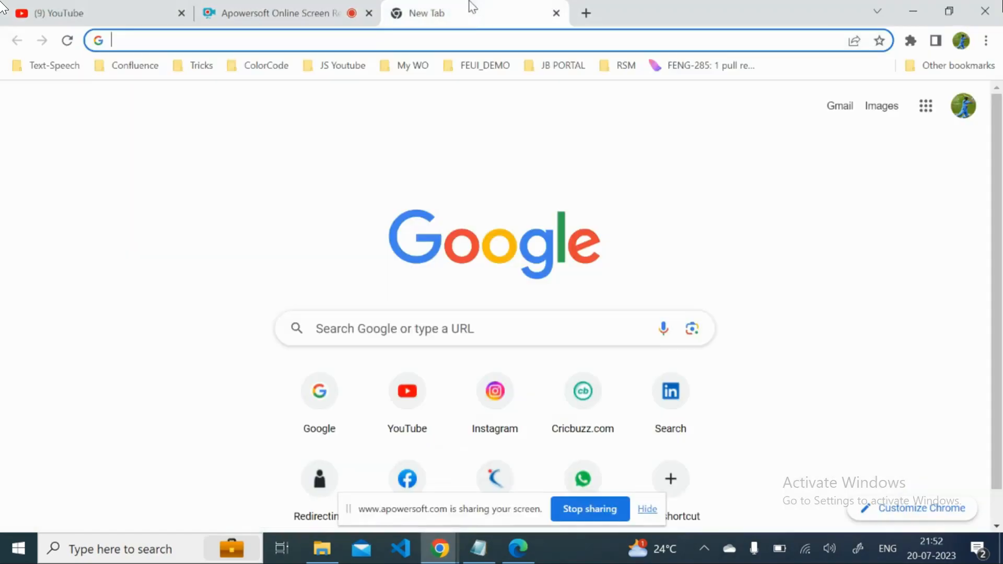
{"action": "type", "text": "pdffiller.com/en/forms/dashboard/documents"}
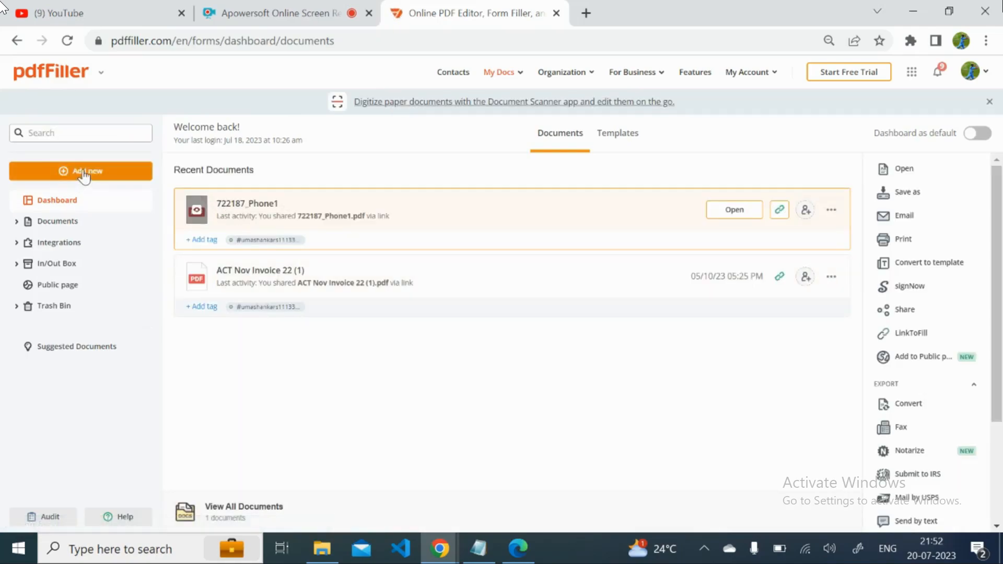
Upload internet-bill-format from this computer to pdfFiller and start editing it.
{"action": "left_click", "coordinate": [80, 171]}
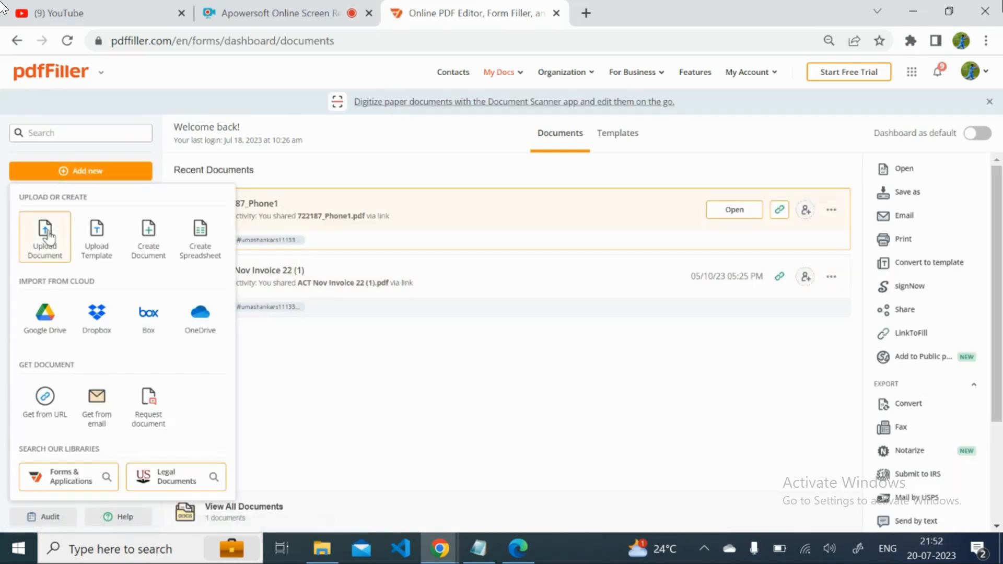
{"action": "left_click", "coordinate": [45, 238]}
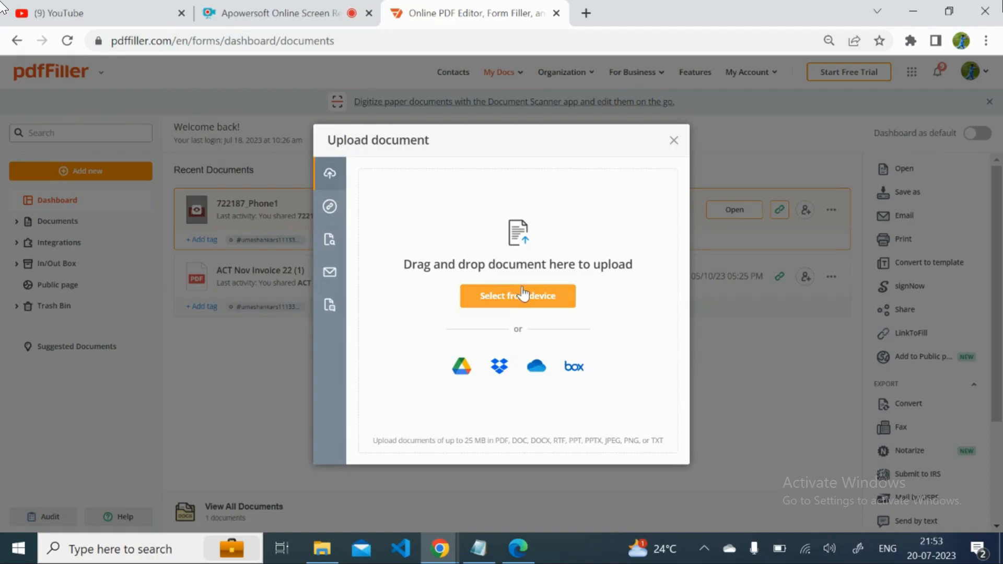
{"action": "left_click", "coordinate": [517, 295]}
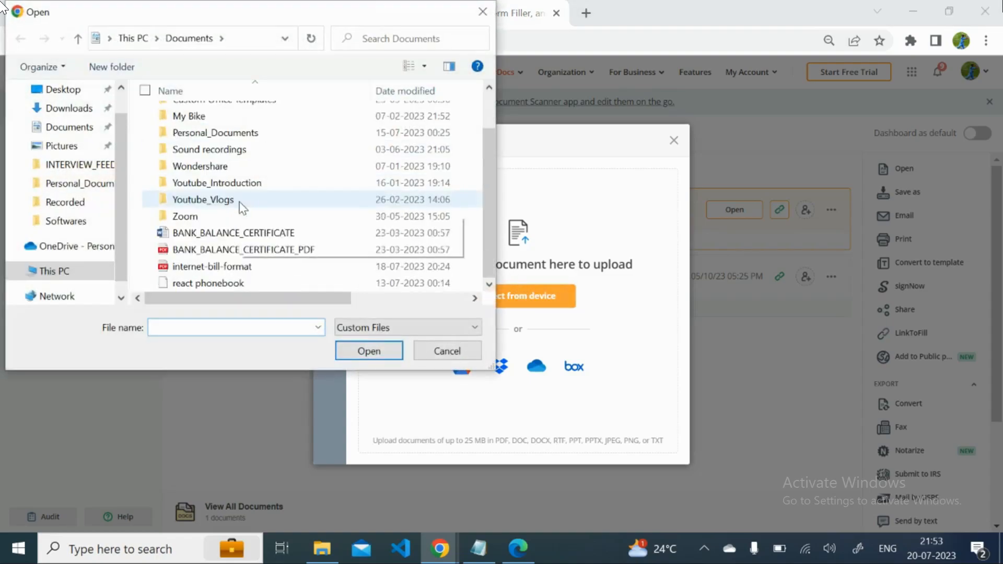
{"action": "left_click", "coordinate": [211, 266]}
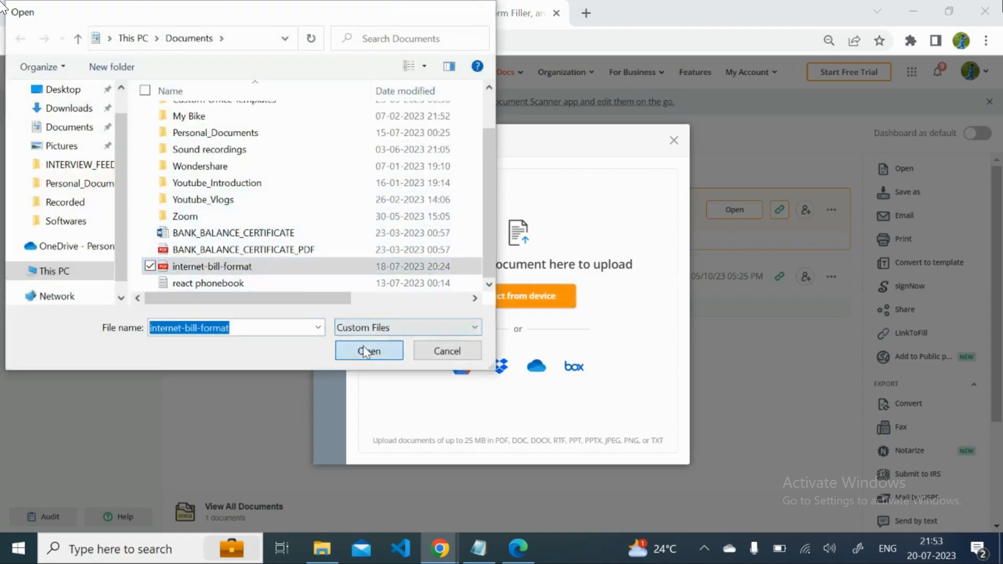
{"action": "left_click", "coordinate": [369, 351]}
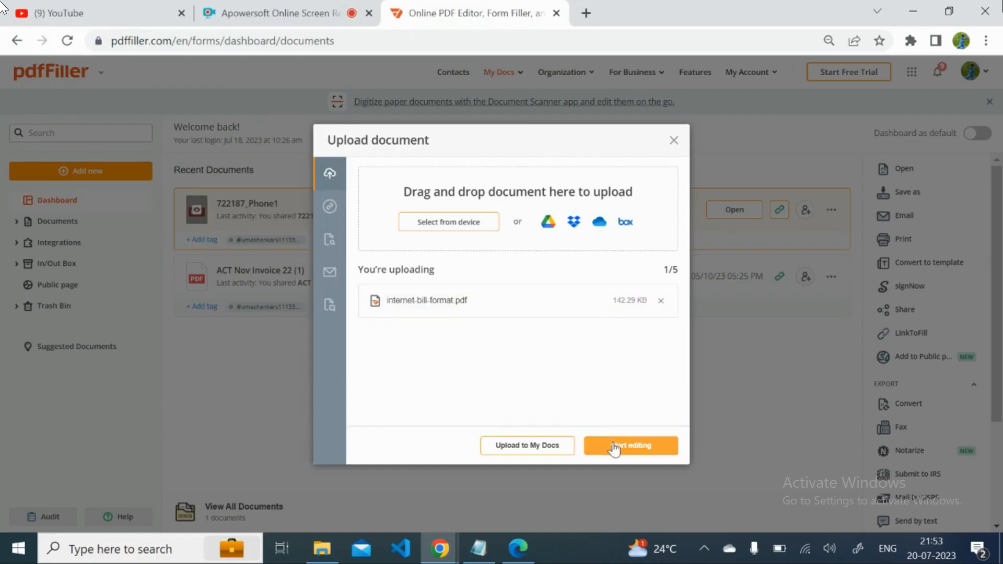
{"action": "left_click", "coordinate": [631, 445]}
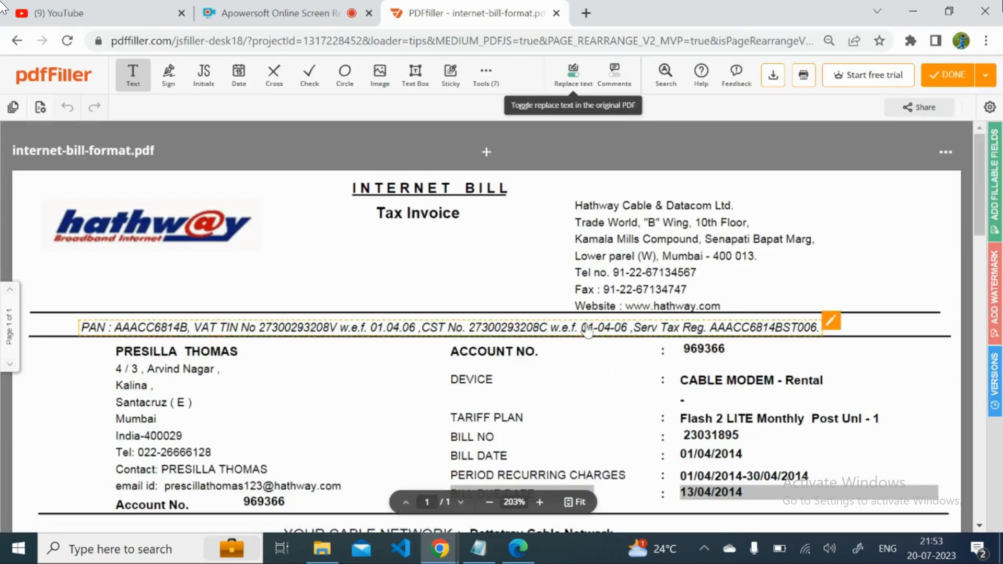
Scroll to the charges table and select the 803.37 Total Current Charges figure.
{"action": "scroll", "scroll_direction": "down", "scroll_amount": 3}
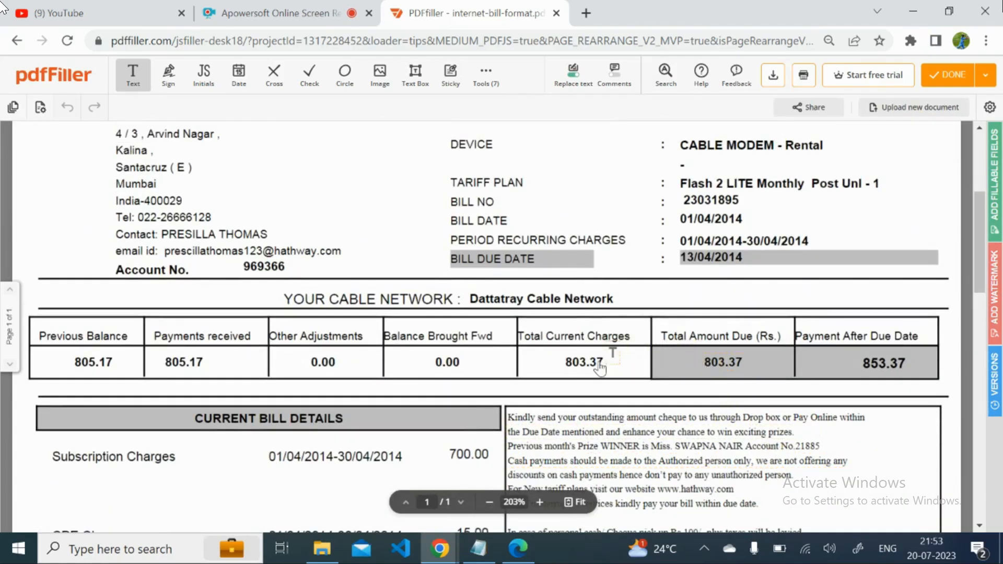
{"action": "left_click", "coordinate": [447, 362]}
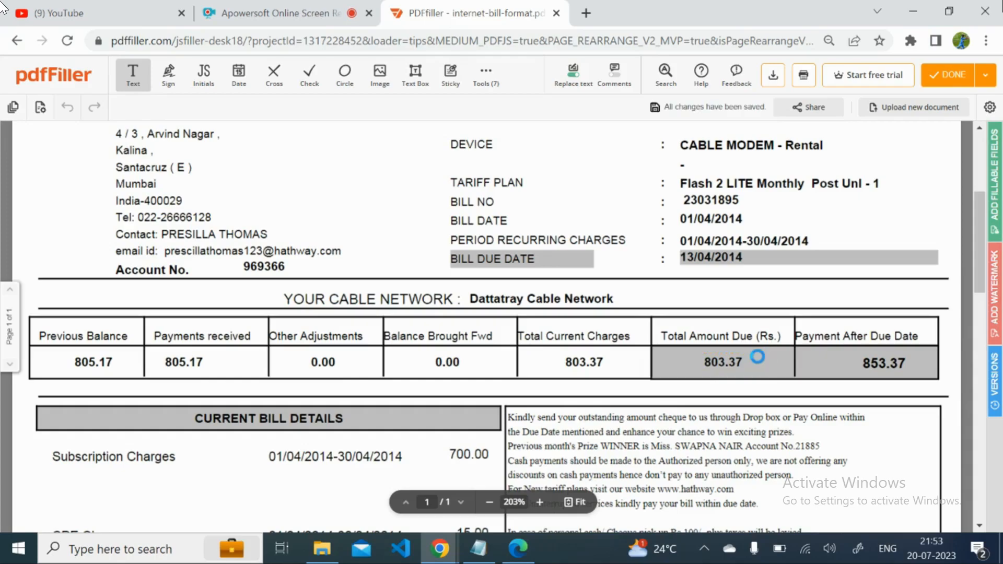
Replace the 803.37 and 853.37 due amounts with 891.12.
{"action": "left_click", "coordinate": [722, 362]}
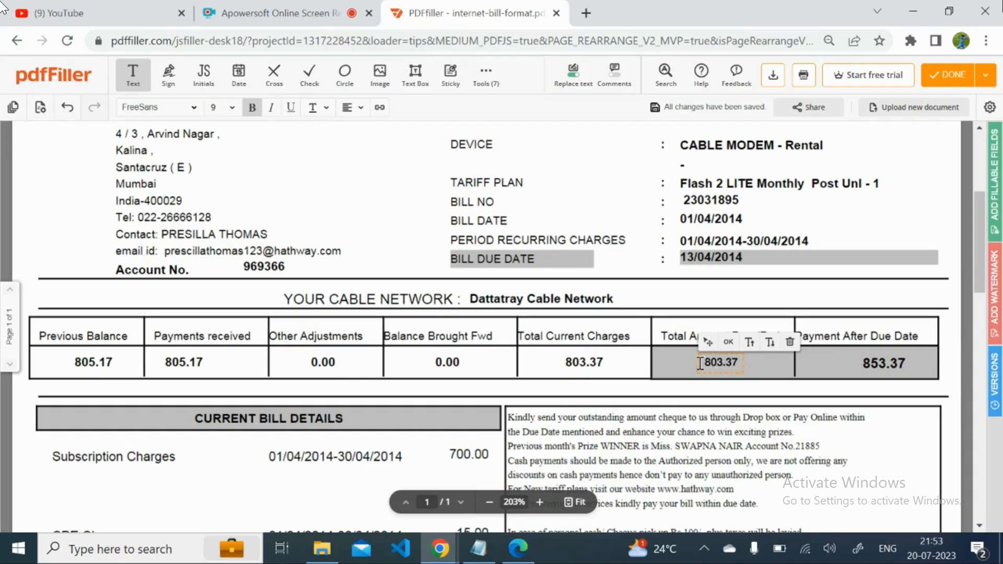
{"action": "triple_click", "coordinate": [721, 363]}
{"action": "type", "text": "8"}
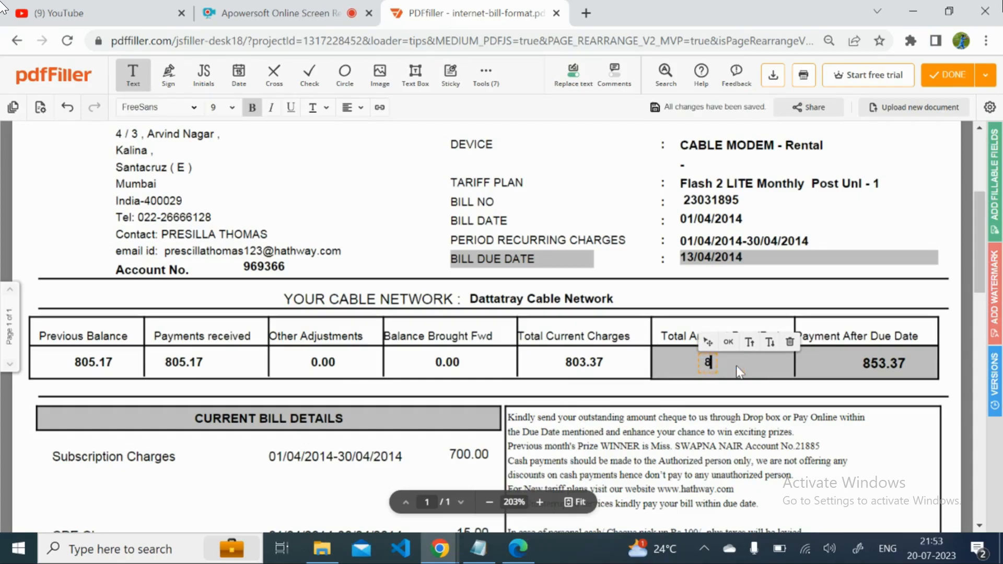
{"action": "type", "text": "91.12"}
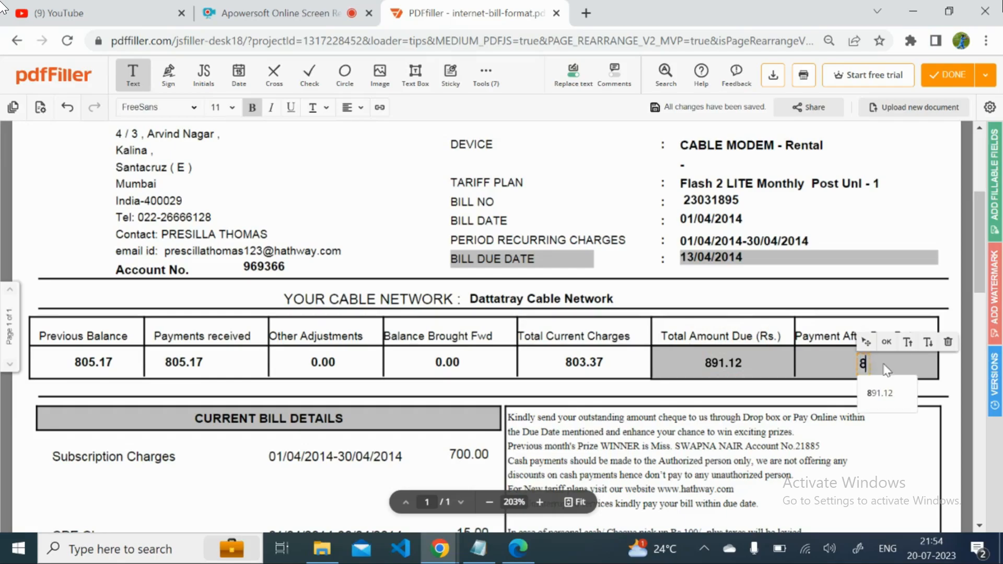
{"action": "type", "text": "891.12"}
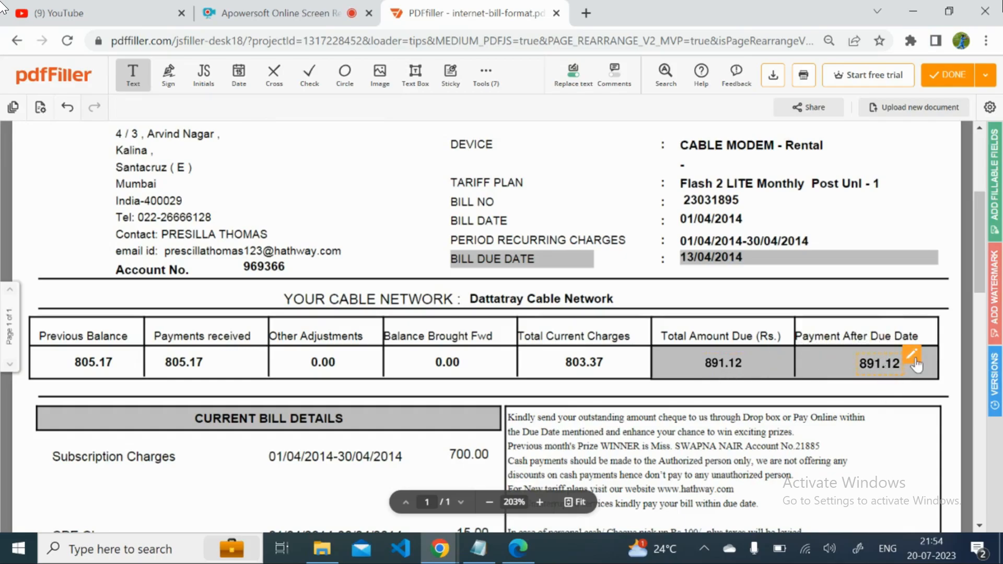
{"action": "mouse_move", "coordinate": [635, 371]}
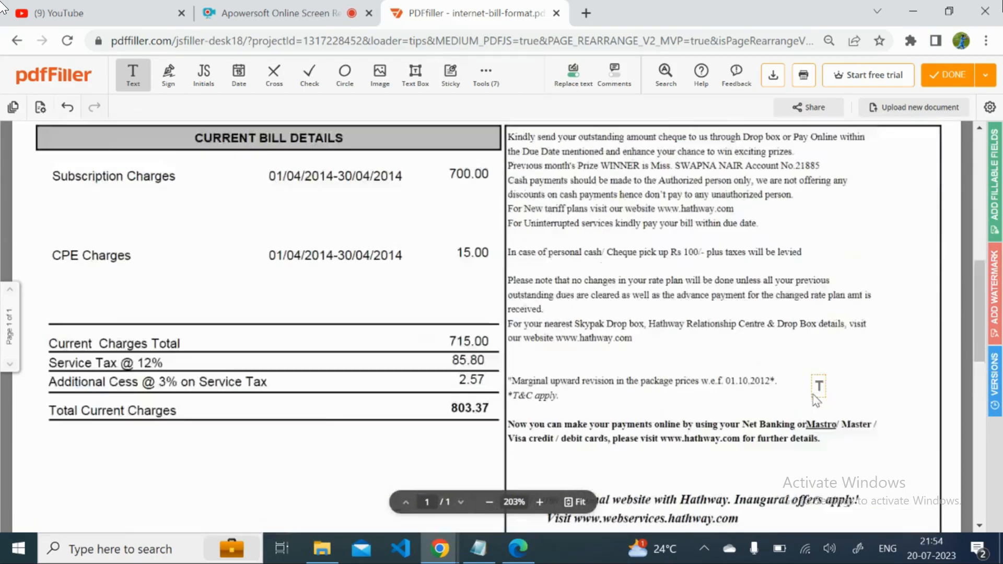
{"action": "scroll", "scroll_direction": "down", "scroll_amount": 3}
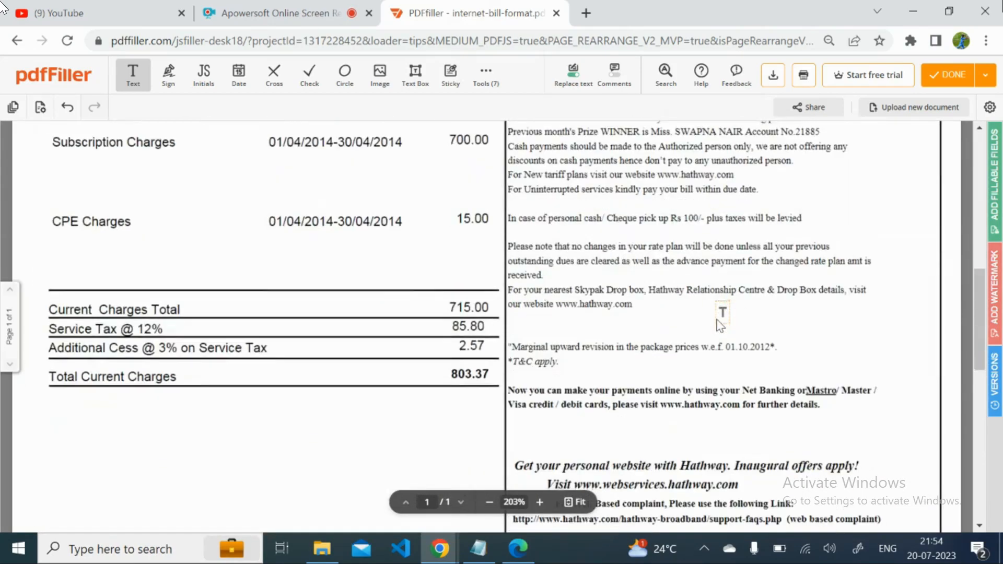
{"action": "scroll", "scroll_direction": "down", "scroll_amount": 3}
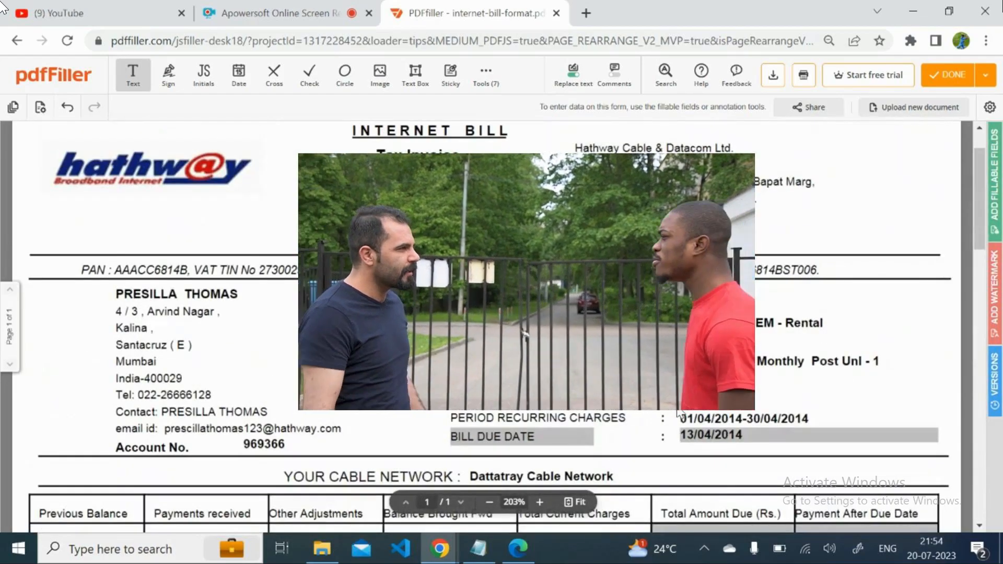
{"action": "scroll", "scroll_direction": "down", "scroll_amount": 3}
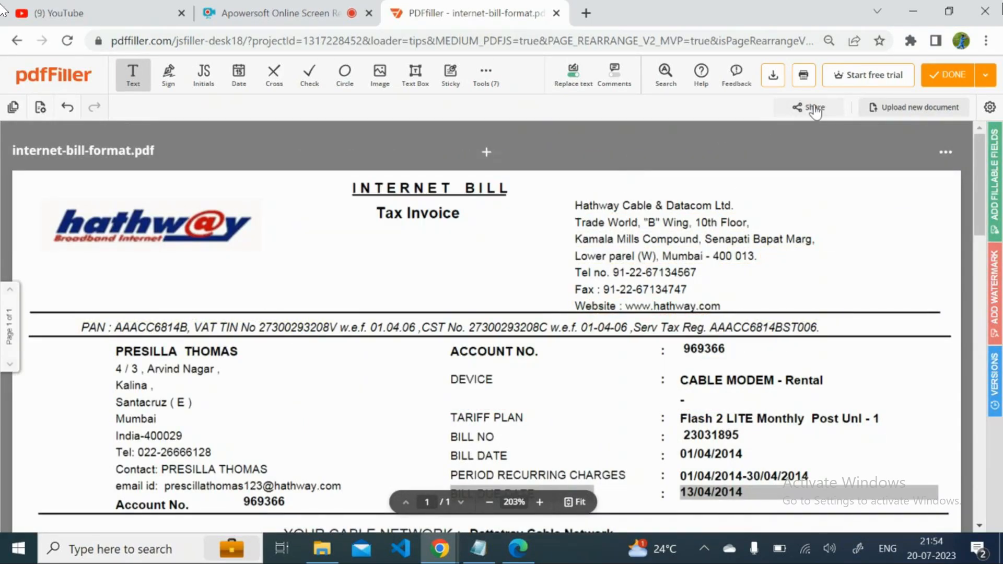
Enable and copy a shareable link to the bill, then close the panel and document.
{"action": "left_click", "coordinate": [813, 107]}
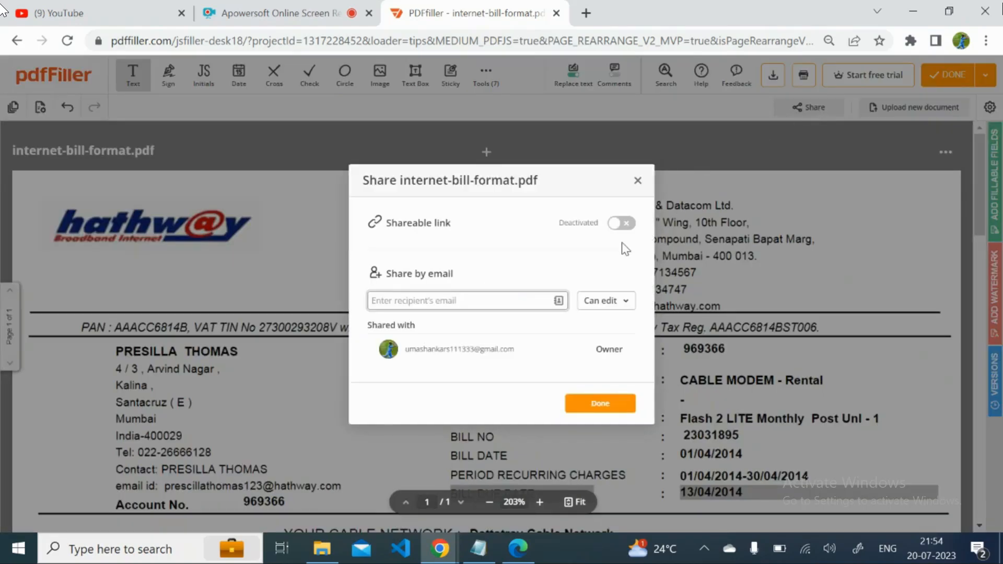
{"action": "left_click", "coordinate": [620, 223]}
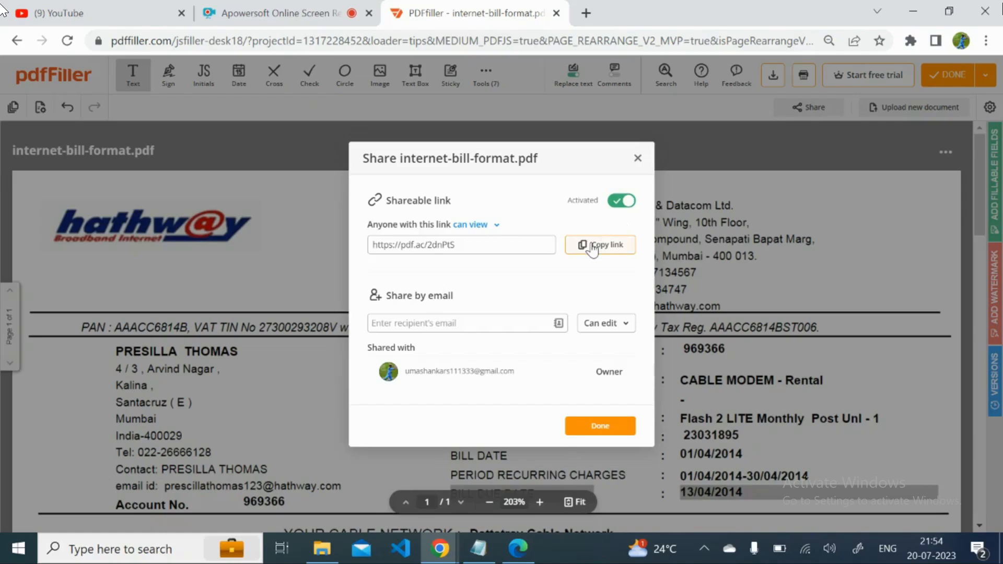
{"action": "left_click", "coordinate": [599, 245]}
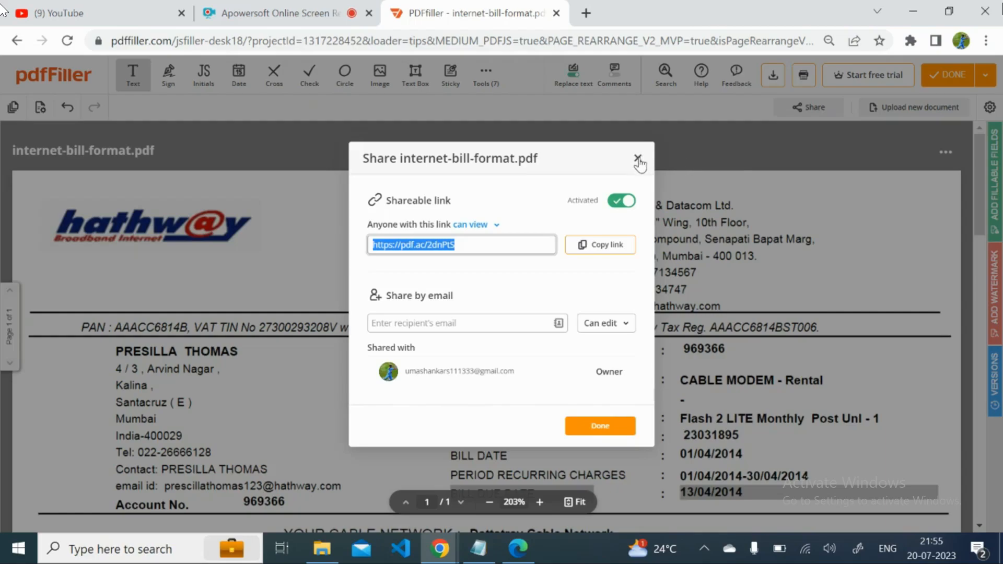
{"action": "left_click", "coordinate": [638, 159]}
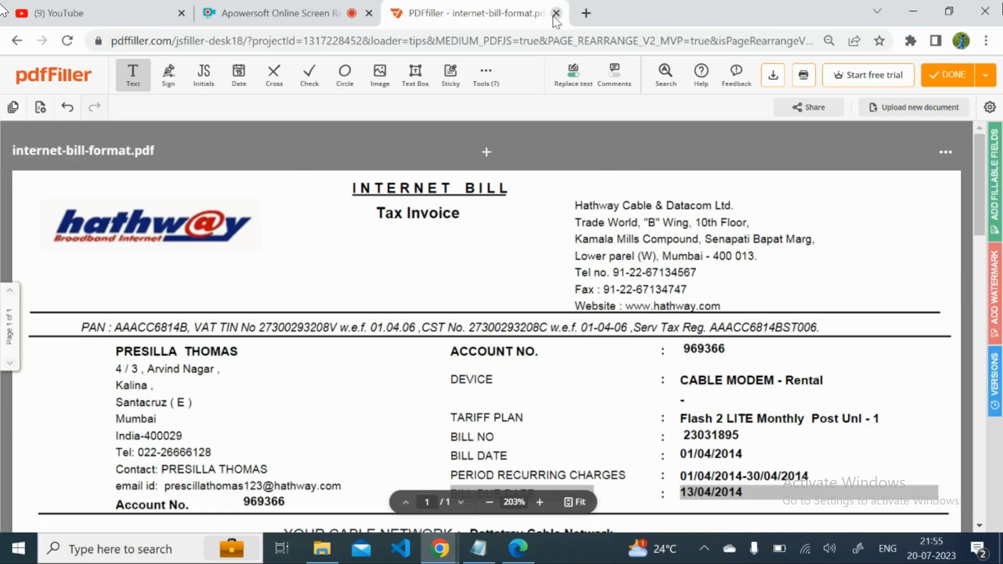
{"action": "left_click", "coordinate": [555, 12]}
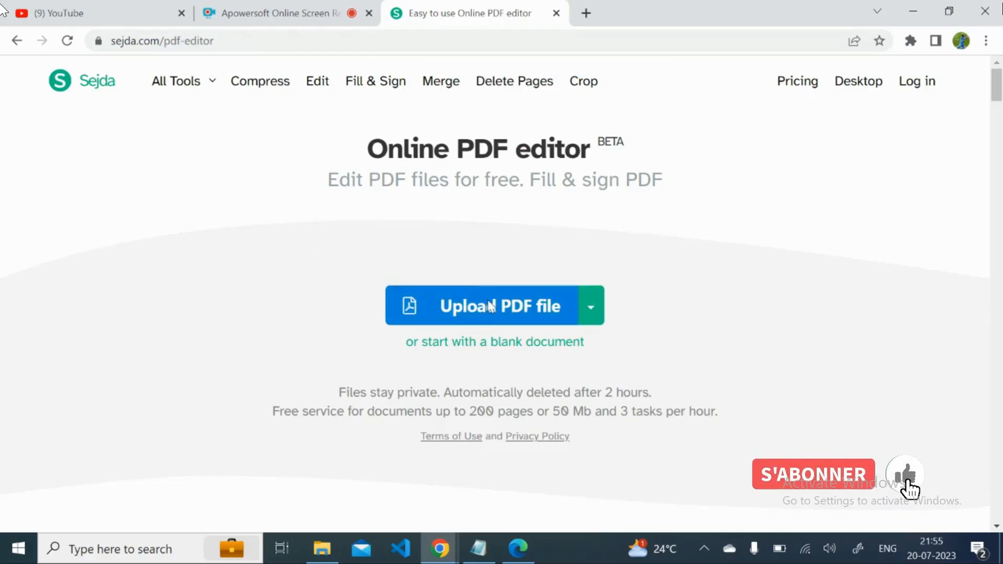
Upload the internet bill PDF to Sejda's online PDF editor.
{"action": "left_click", "coordinate": [499, 305]}
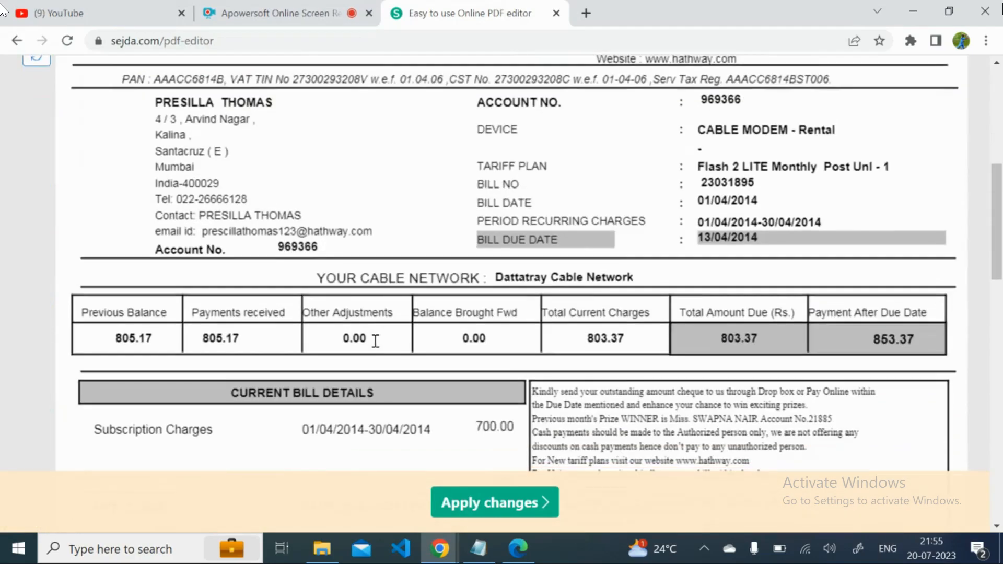
Retype the 803.37 Total Amount Due as 1903.37, checking its font family.
{"action": "left_click", "coordinate": [737, 339]}
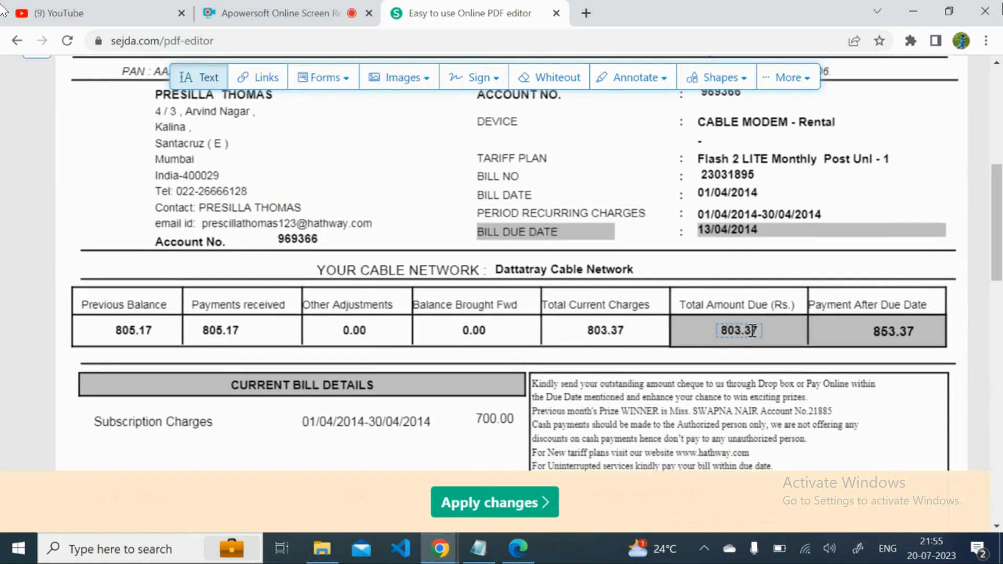
{"action": "left_click", "coordinate": [739, 330]}
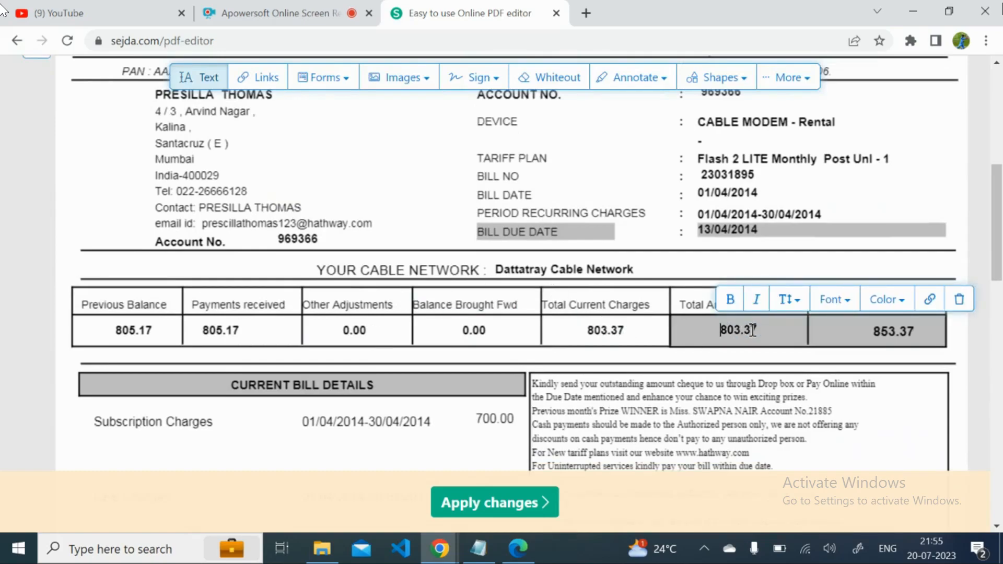
{"action": "type", "text": "19"}
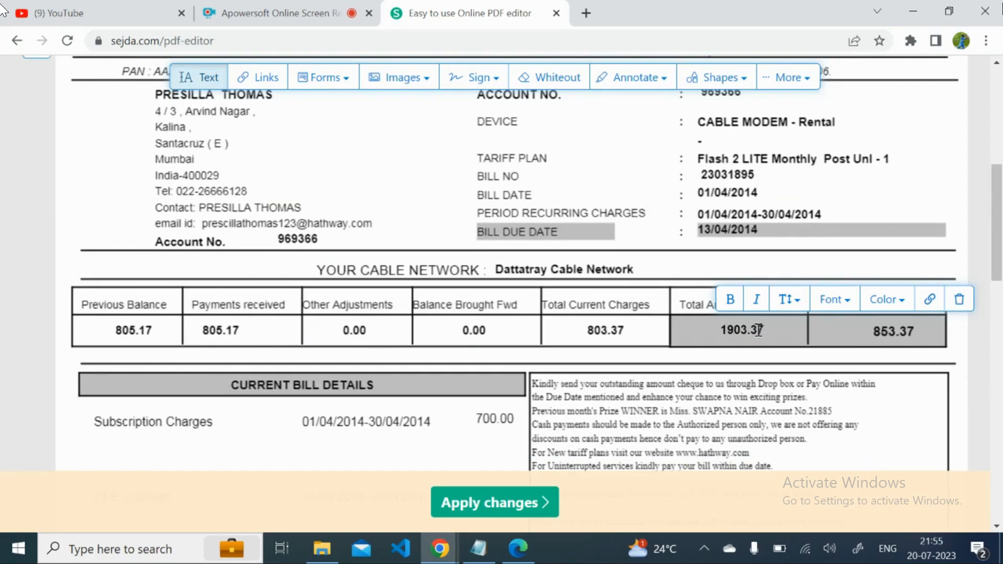
{"action": "mouse_move", "coordinate": [834, 300]}
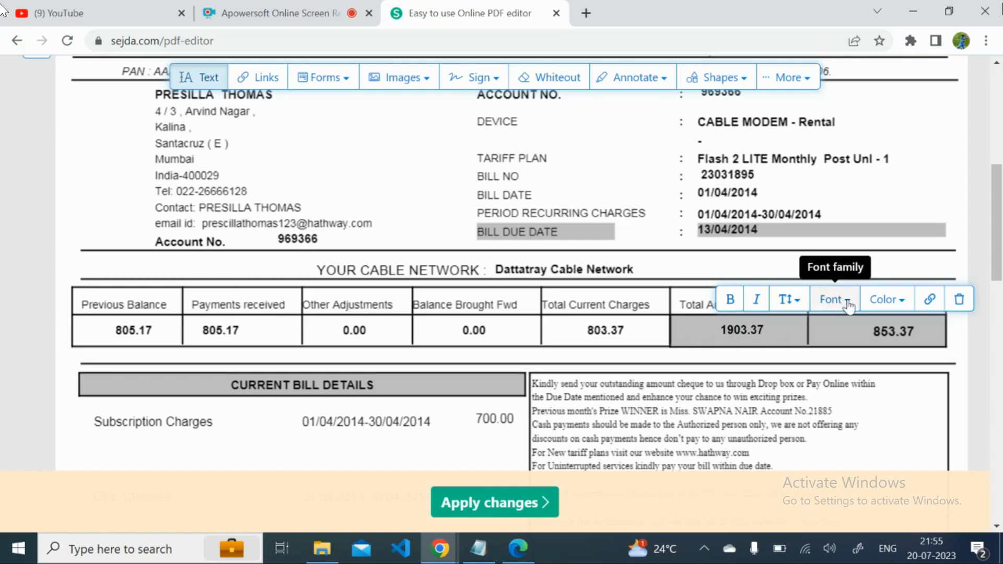
{"action": "left_click", "coordinate": [833, 299]}
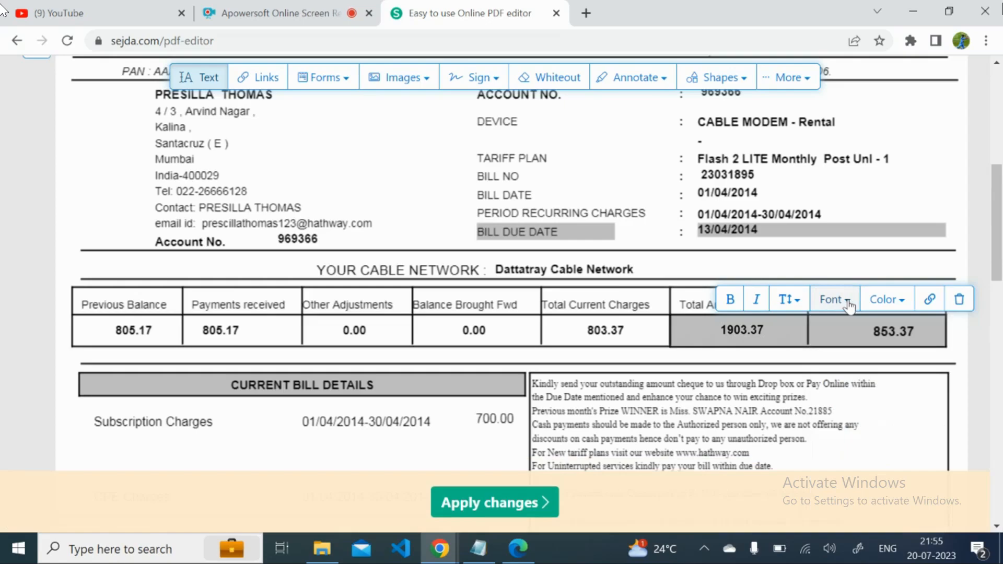
{"action": "left_click", "coordinate": [832, 329]}
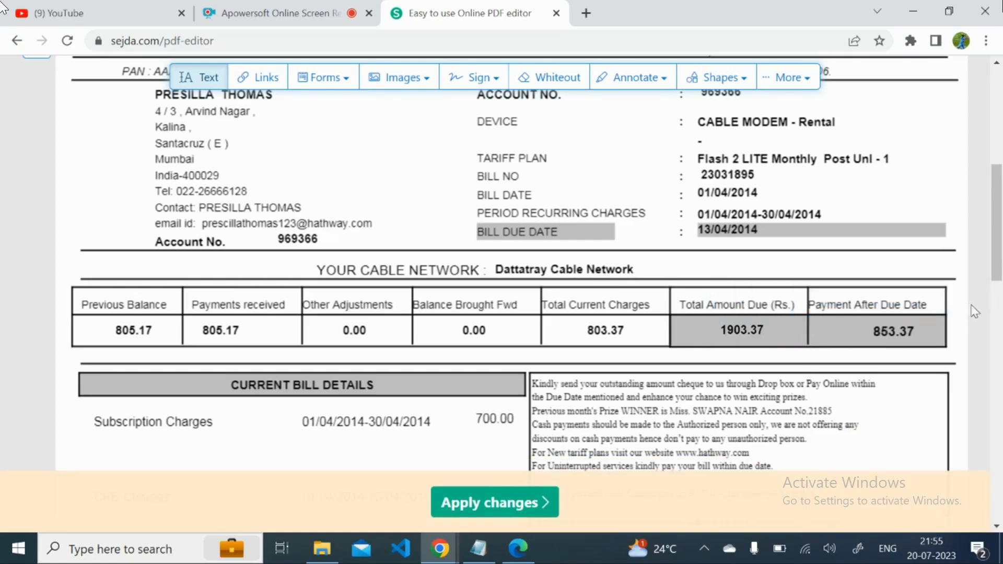
{"action": "left_click", "coordinate": [895, 331]}
{"action": "type", "text": "19"}
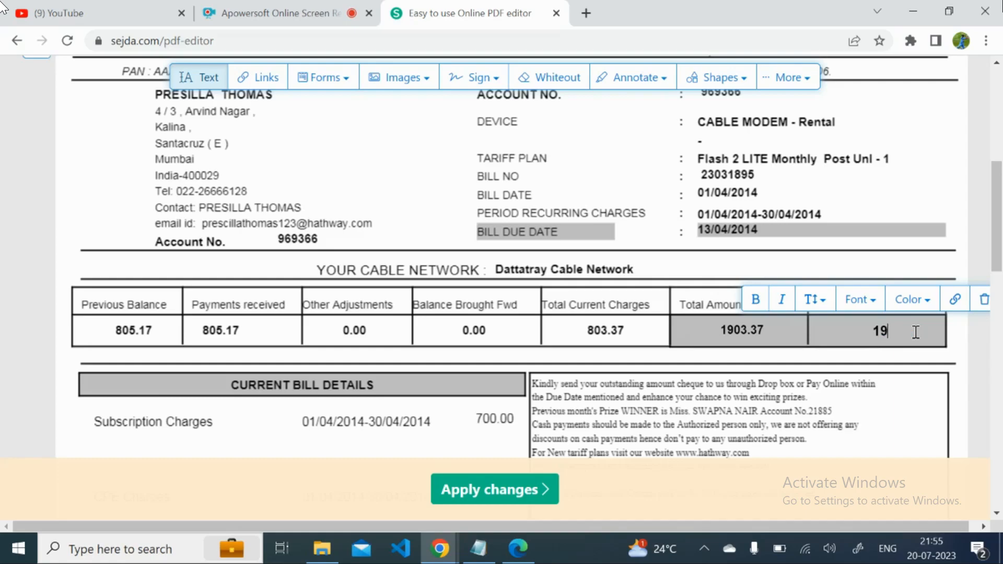
Retype the 853.37 Payment After Due Date as 1903.37 and adjust its font size.
{"action": "type", "text": "03.3"}
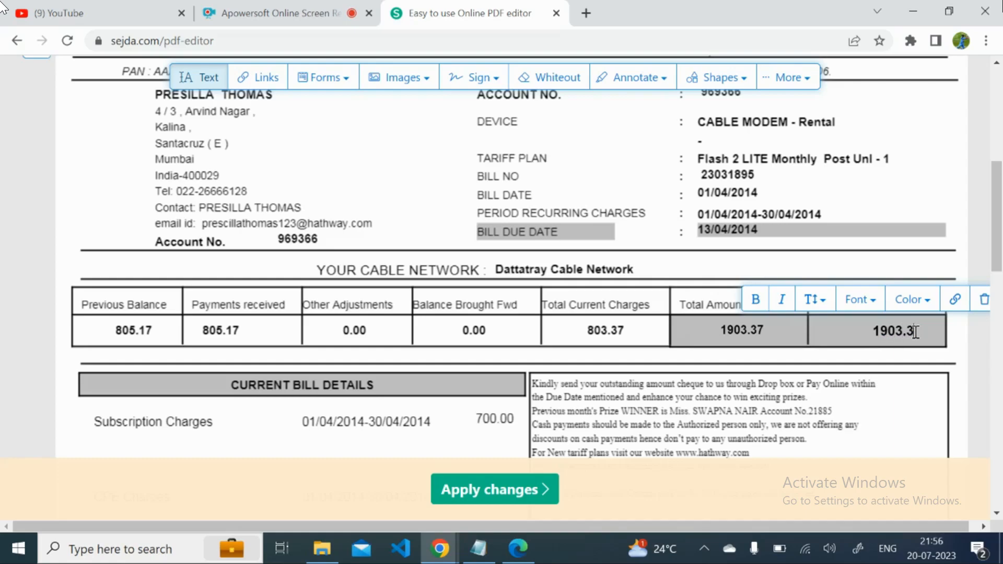
{"action": "mouse_move", "coordinate": [964, 337]}
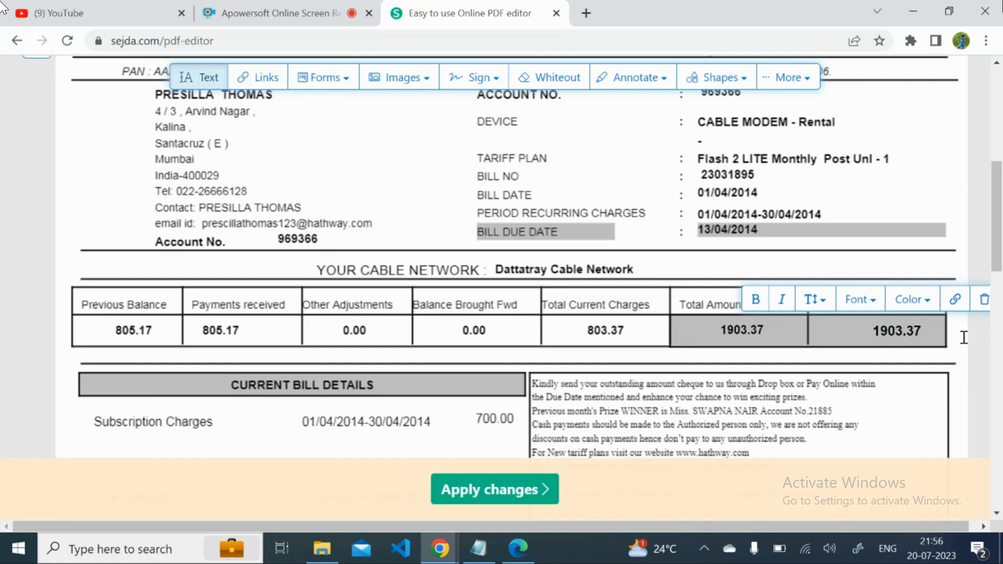
{"action": "left_click", "coordinate": [896, 330]}
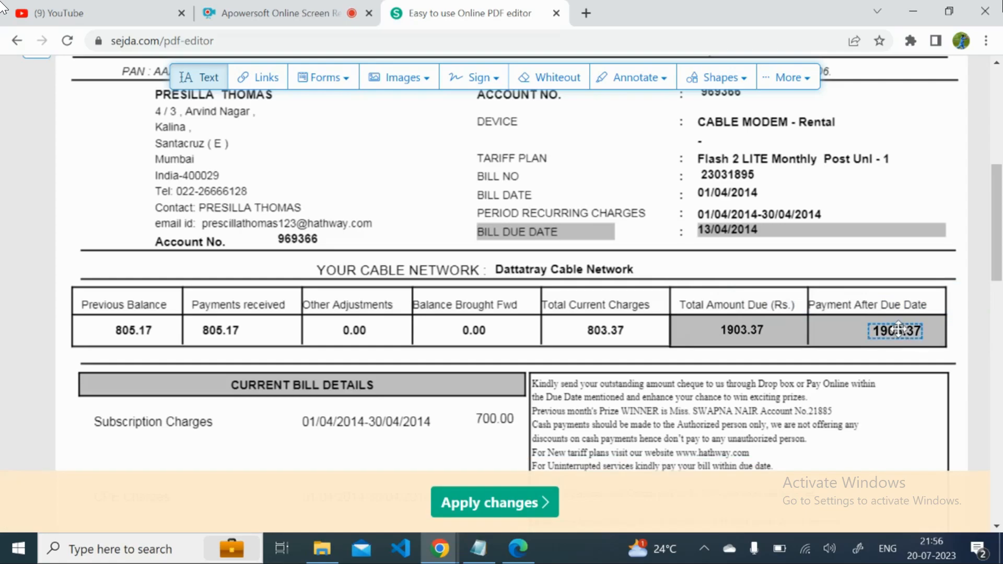
{"action": "left_click", "coordinate": [895, 331]}
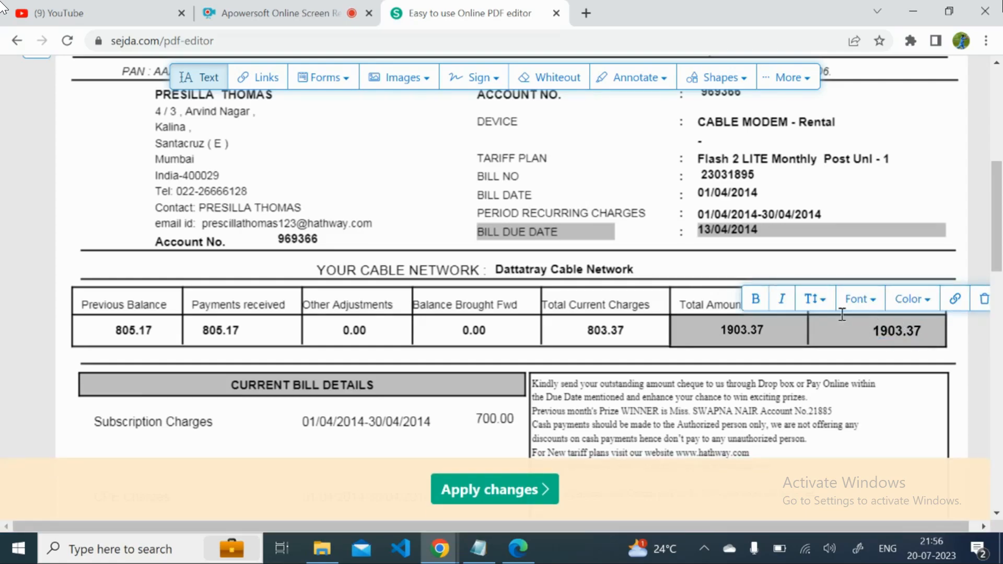
{"action": "left_click", "coordinate": [812, 298]}
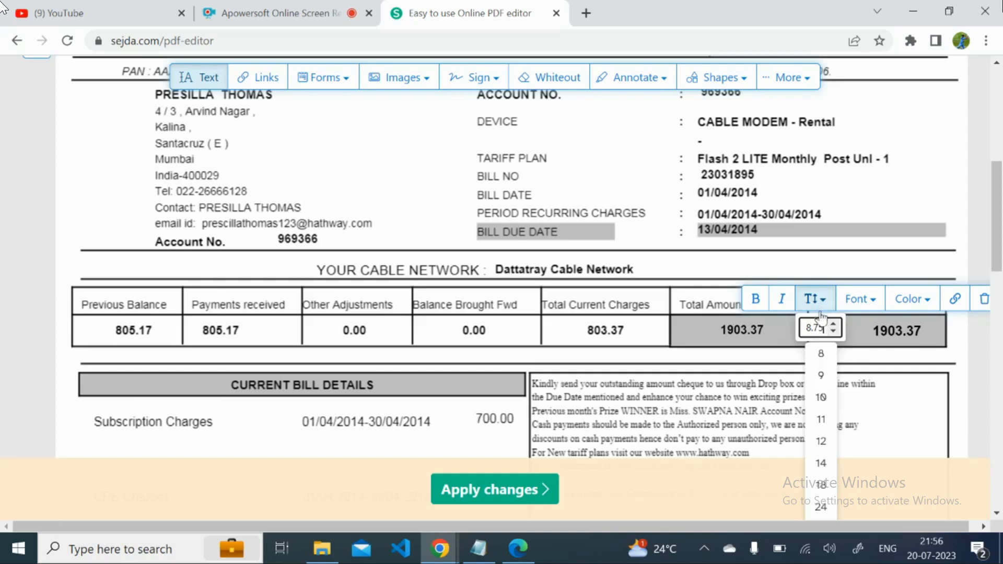
{"action": "left_click", "coordinate": [821, 375]}
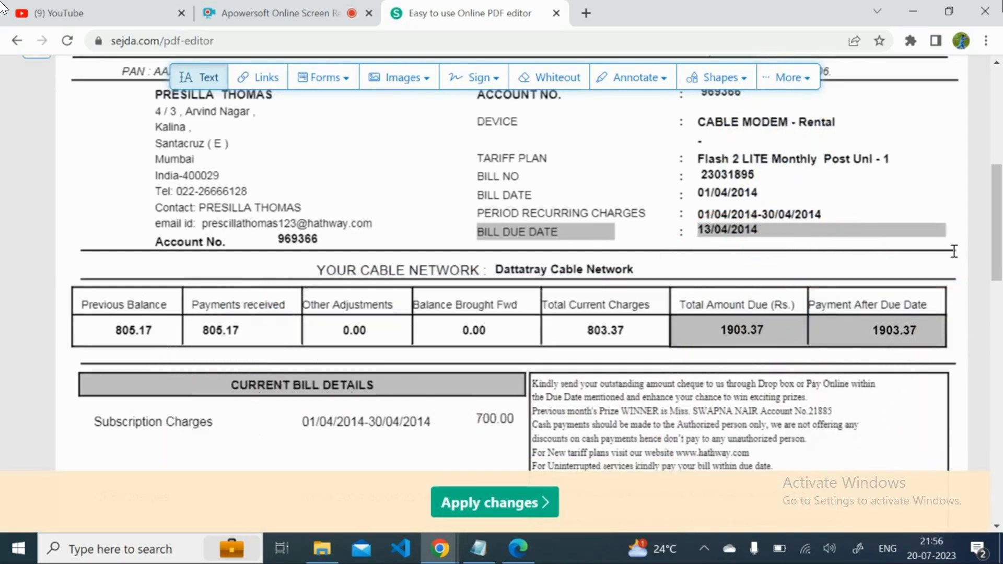
{"action": "scroll", "scroll_direction": "down", "scroll_amount": 3}
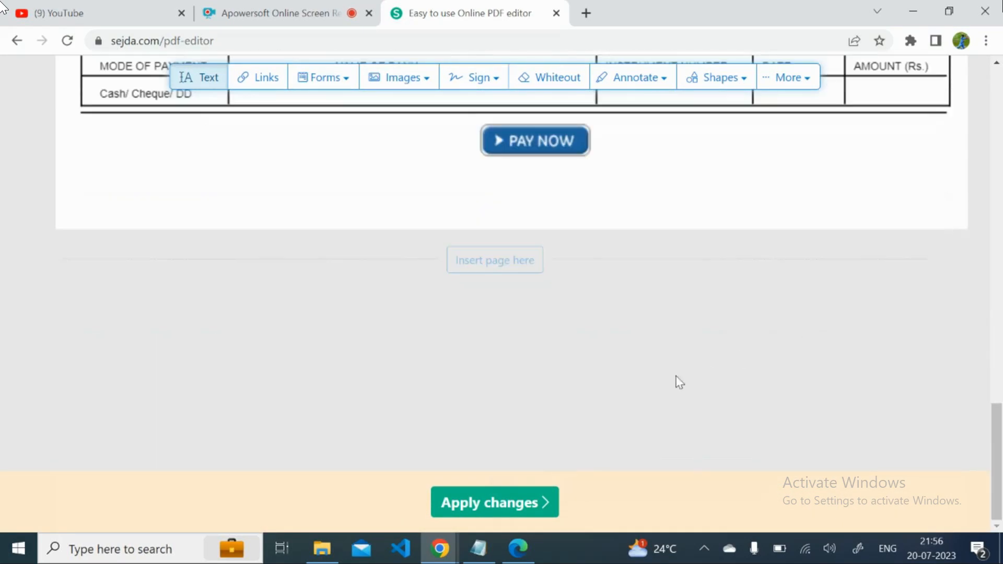
Apply the Sejda edits and download the updated bill PDF.
{"action": "left_click", "coordinate": [494, 501]}
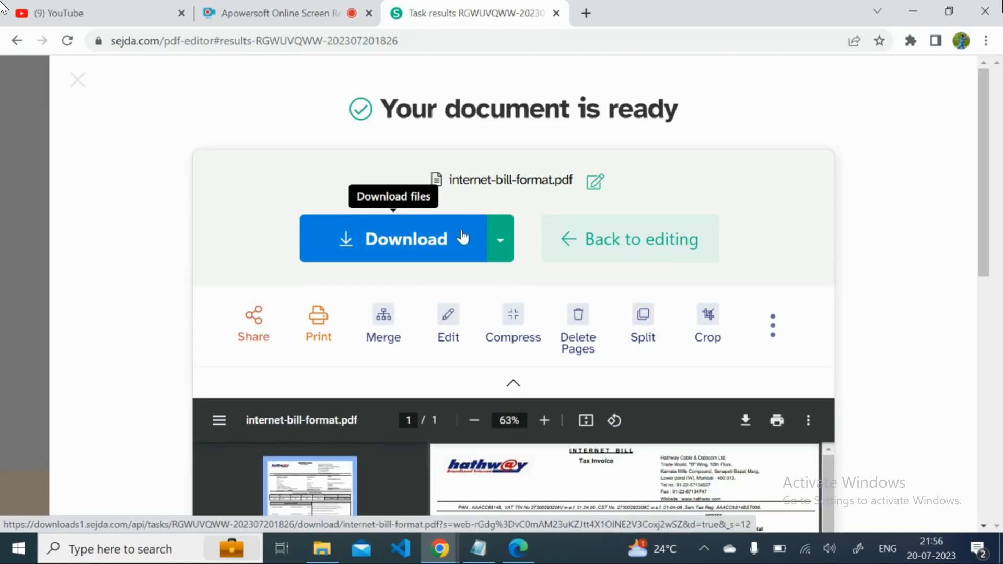
{"action": "left_click", "coordinate": [408, 239]}
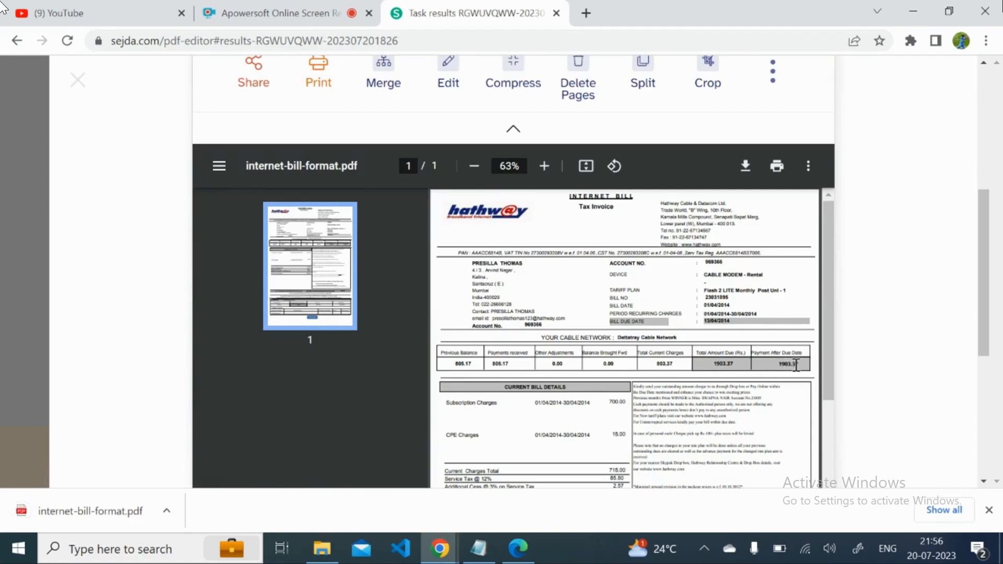
{"action": "mouse_move", "coordinate": [385, 296]}
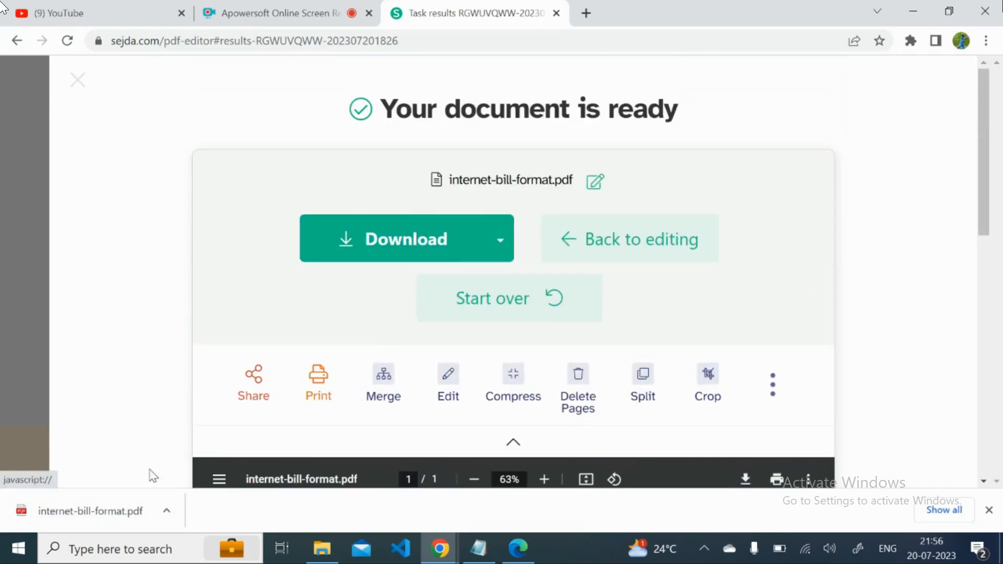
Open the downloaded internet-bill-format.pdf in Chrome and scroll to check both 1903.37 amounts.
{"action": "left_click", "coordinate": [405, 239]}
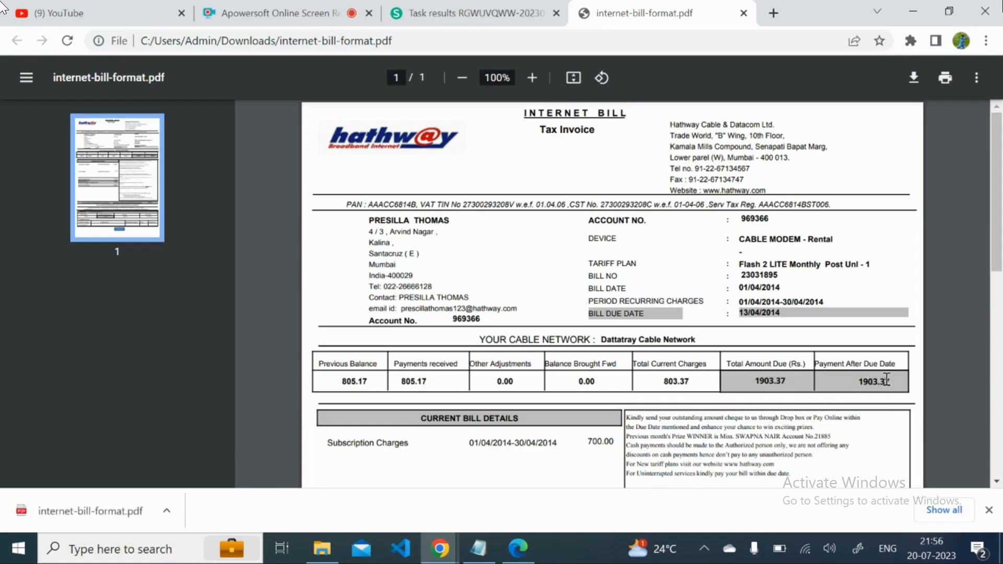
{"action": "scroll", "scroll_direction": "down", "scroll_amount": 3}
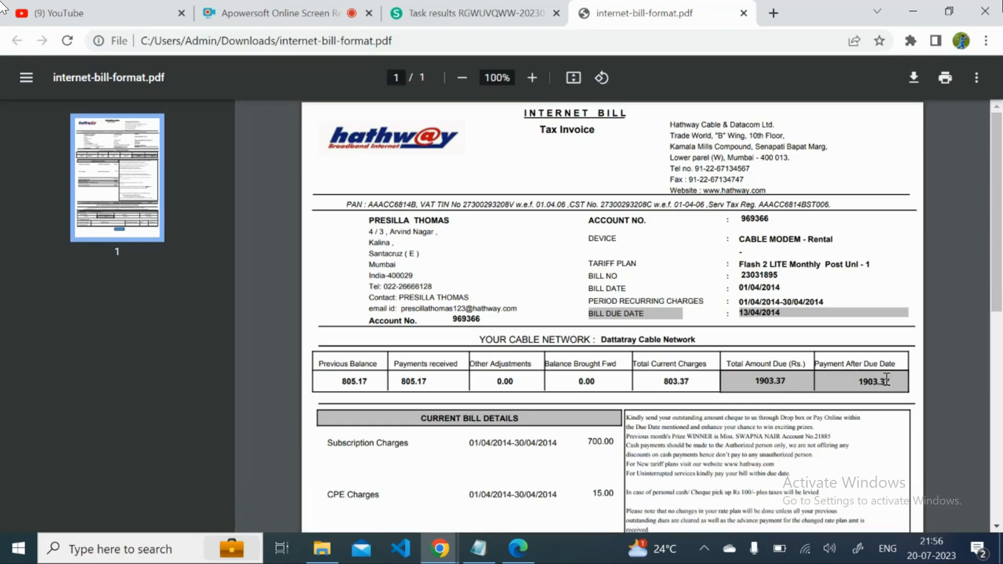
{"action": "mouse_move", "coordinate": [920, 377]}
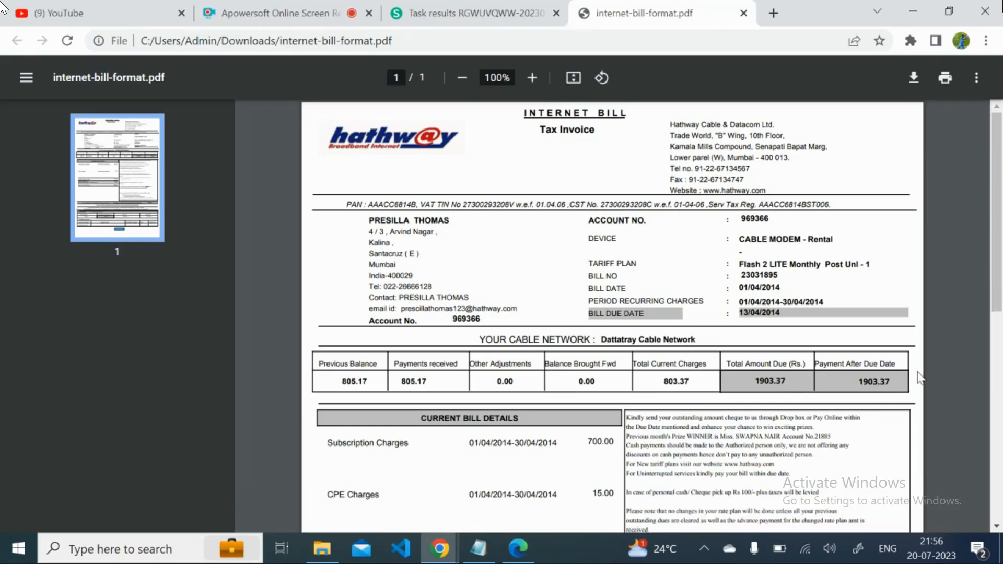
{"action": "mouse_move", "coordinate": [940, 370]}
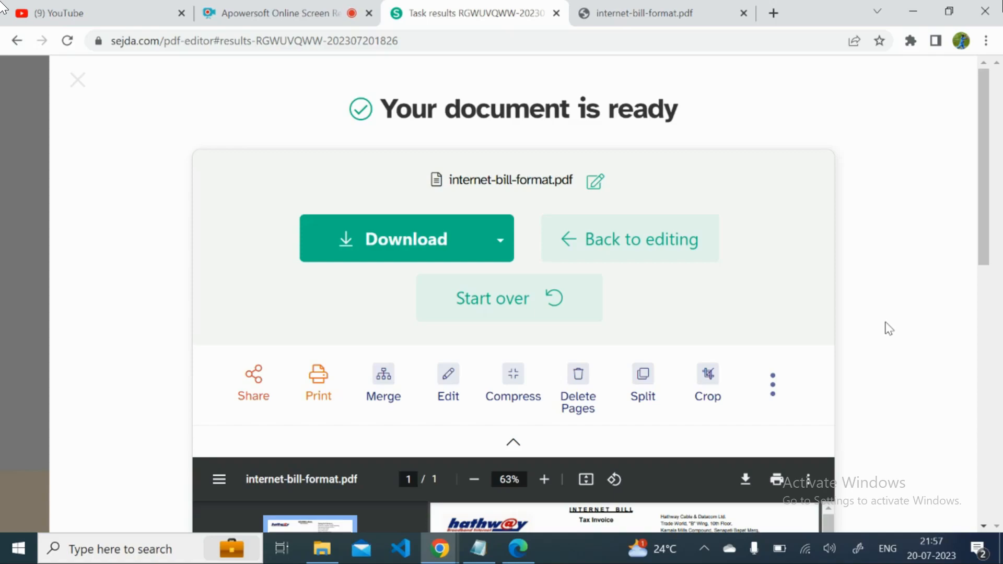
{"action": "mouse_move", "coordinate": [844, 335]}
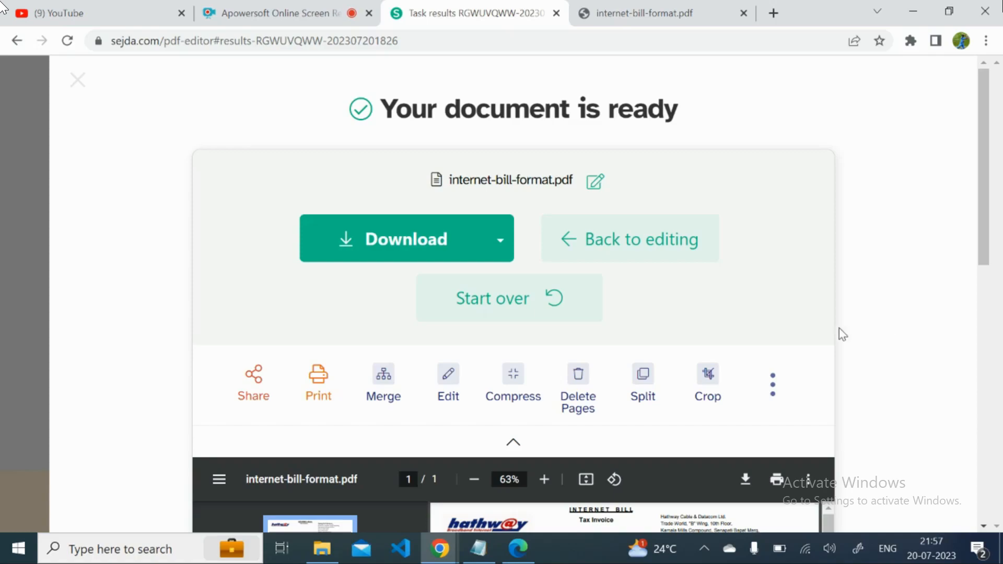
{"action": "mouse_move", "coordinate": [899, 302]}
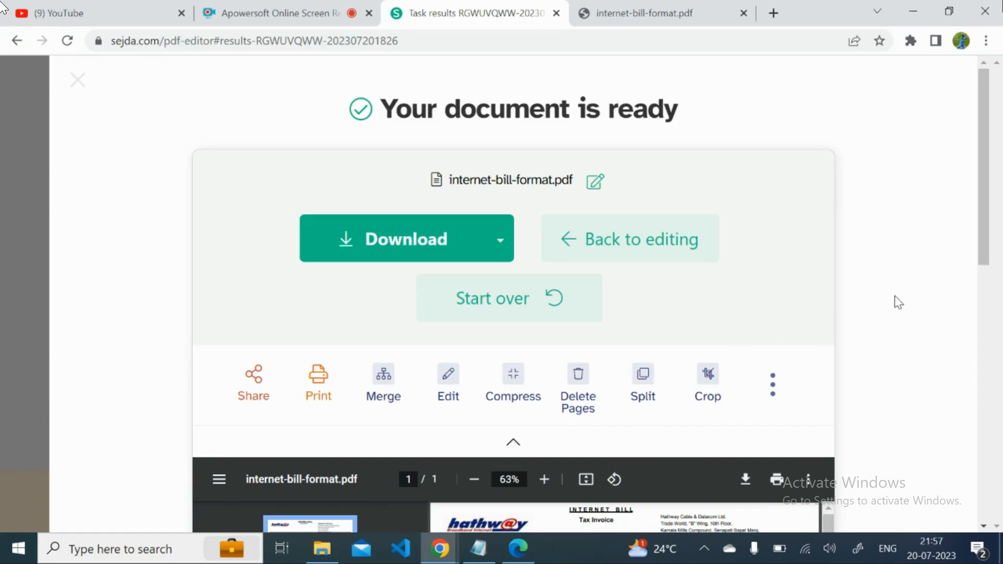